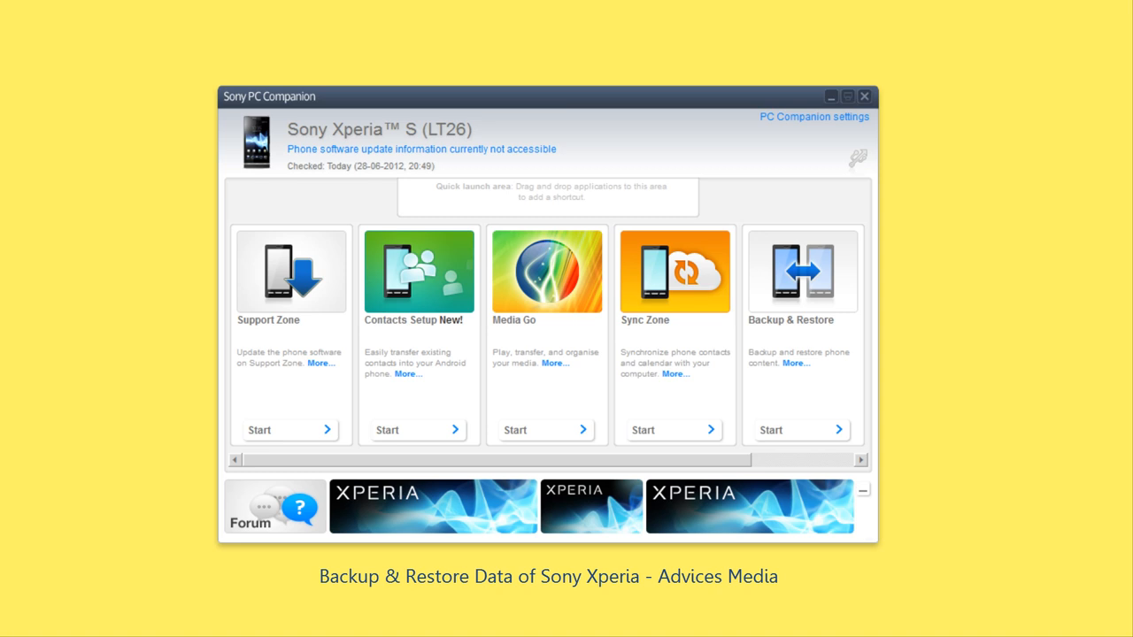
mouse_move(1022, 71)
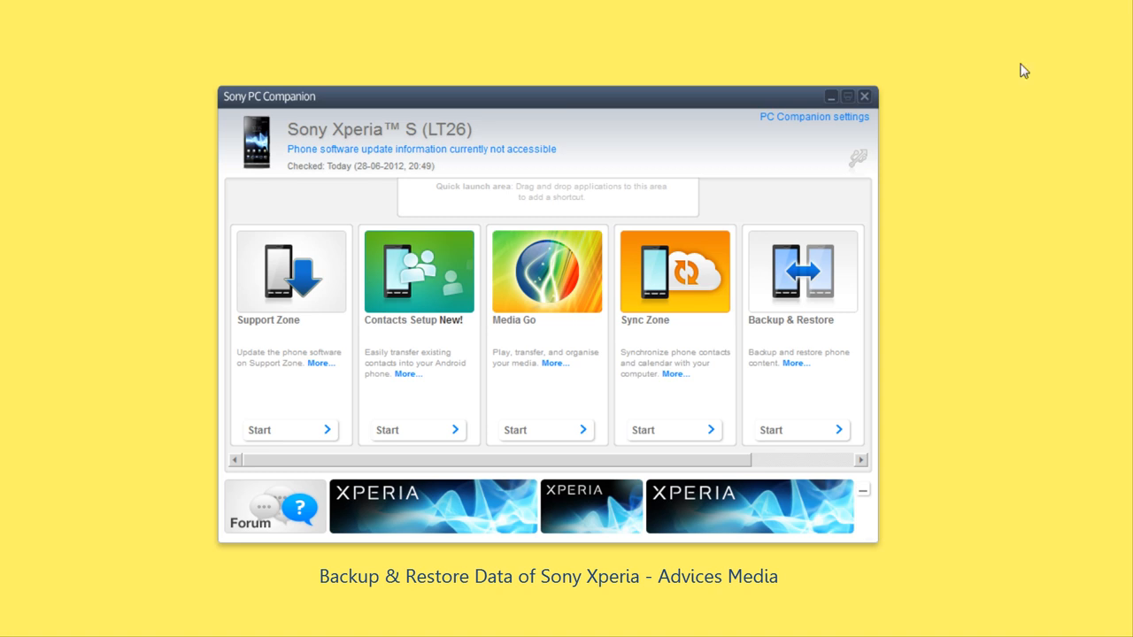
mouse_move(262, 135)
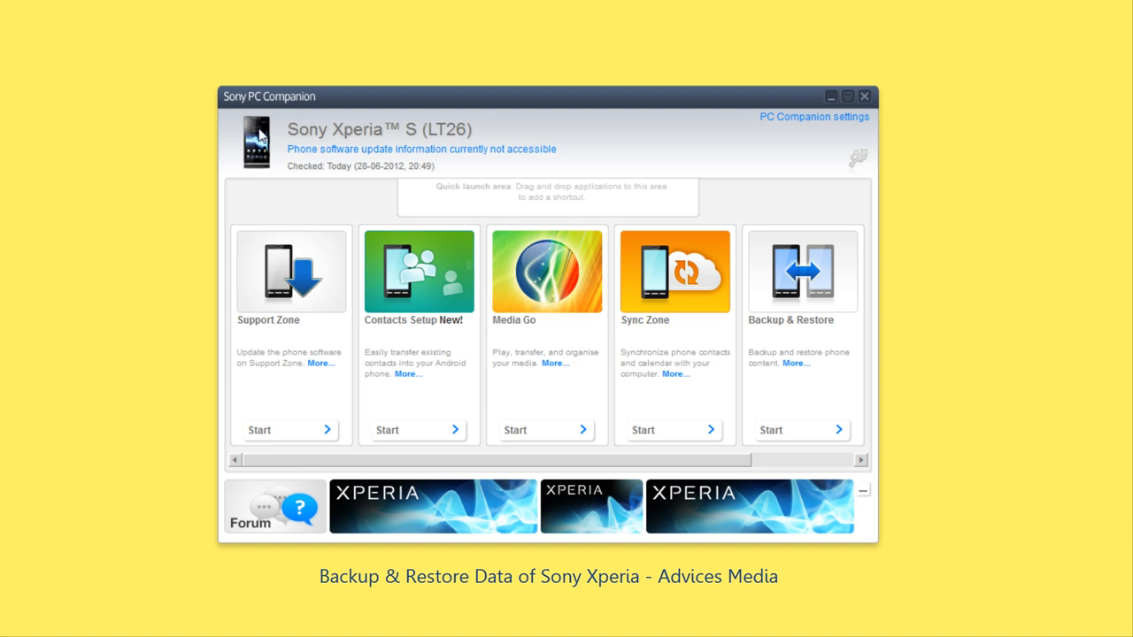
mouse_move(545, 135)
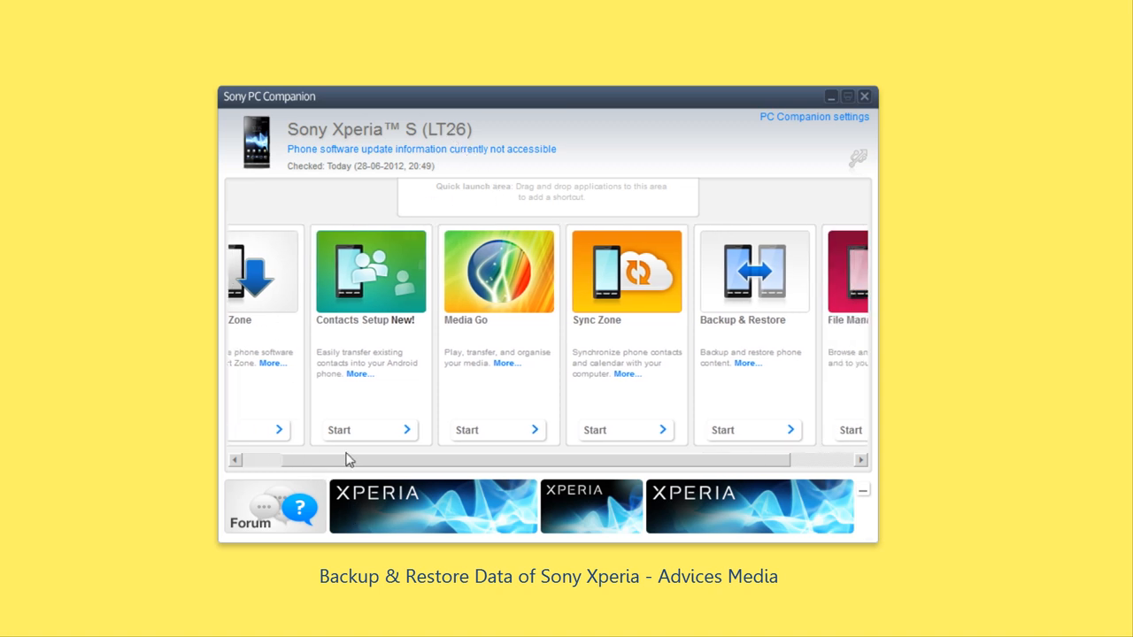
Start the Backup & Restore feature from the home screen tile.
scroll(left, 3)
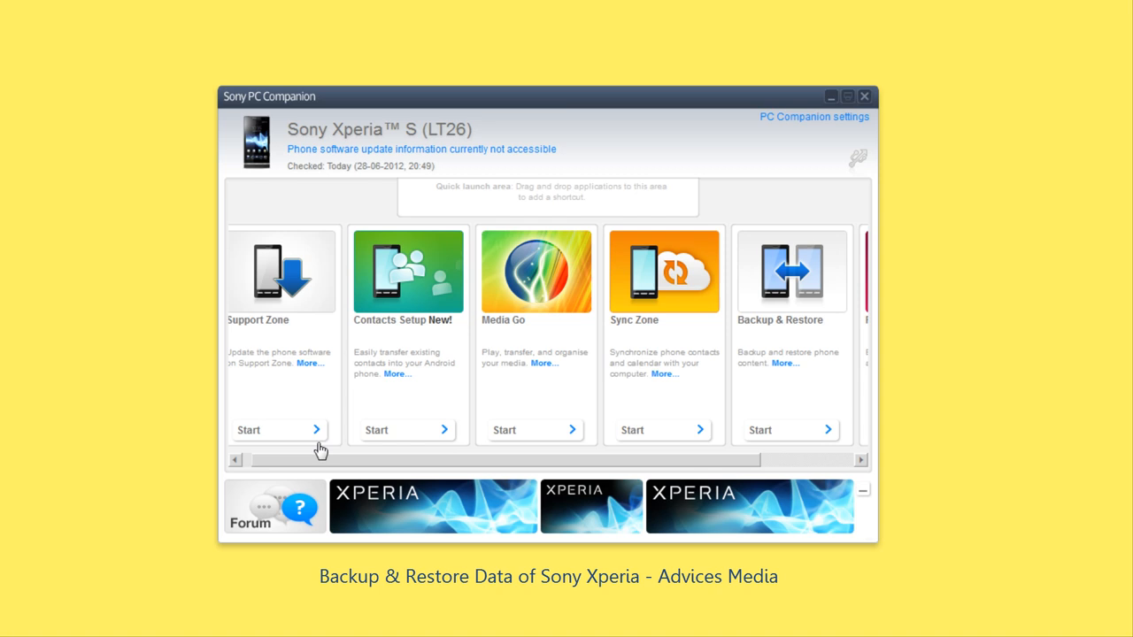
scroll(right, 3)
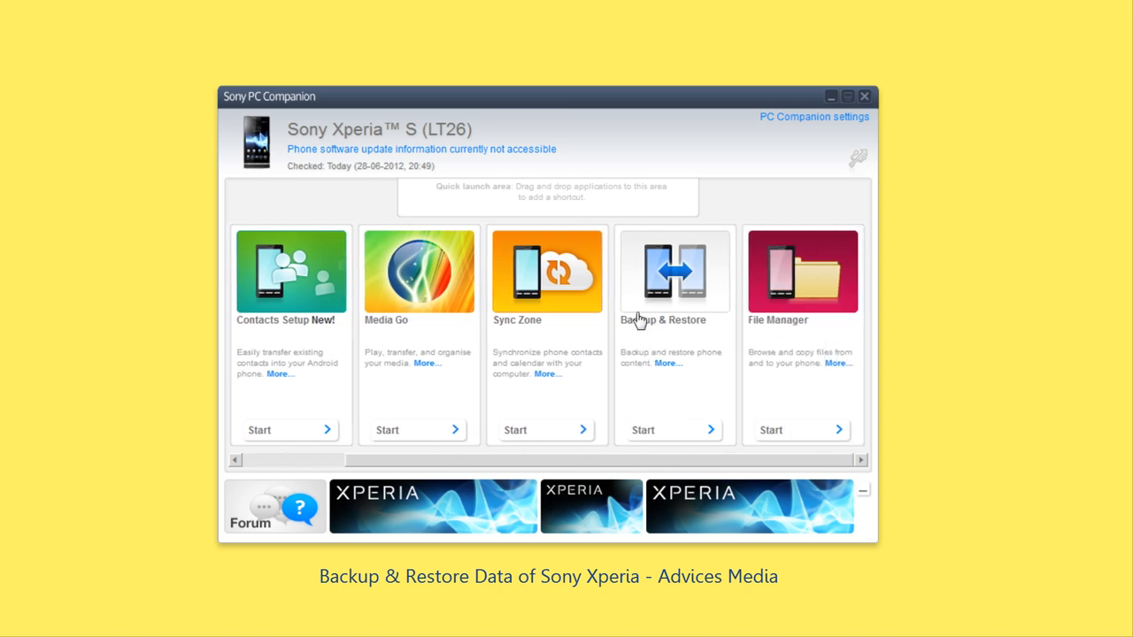
click(673, 430)
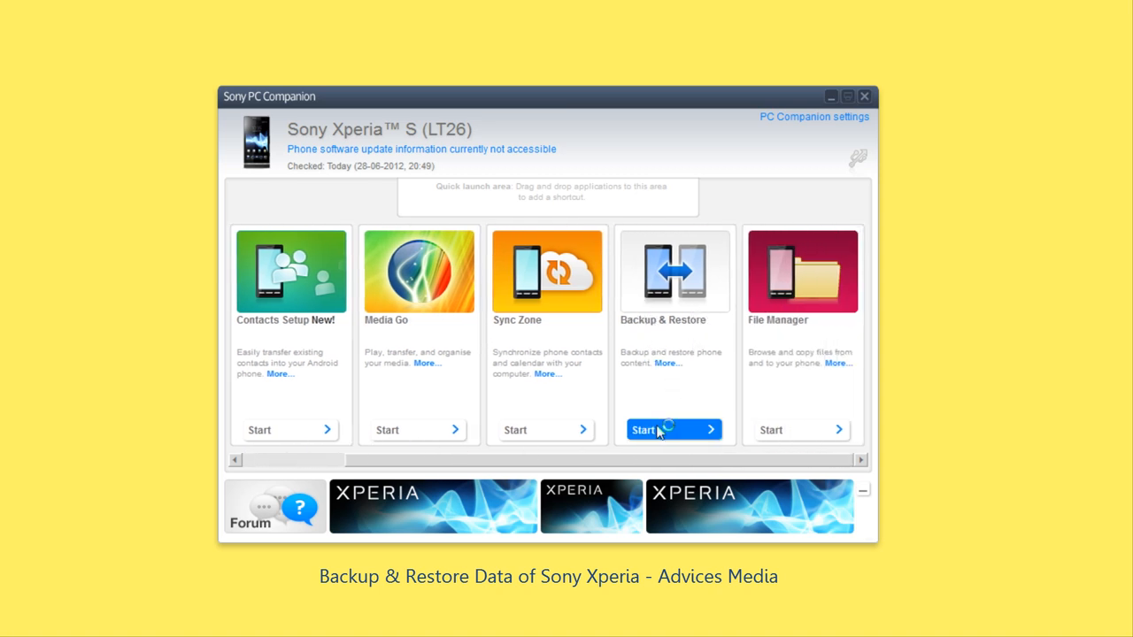
click(673, 430)
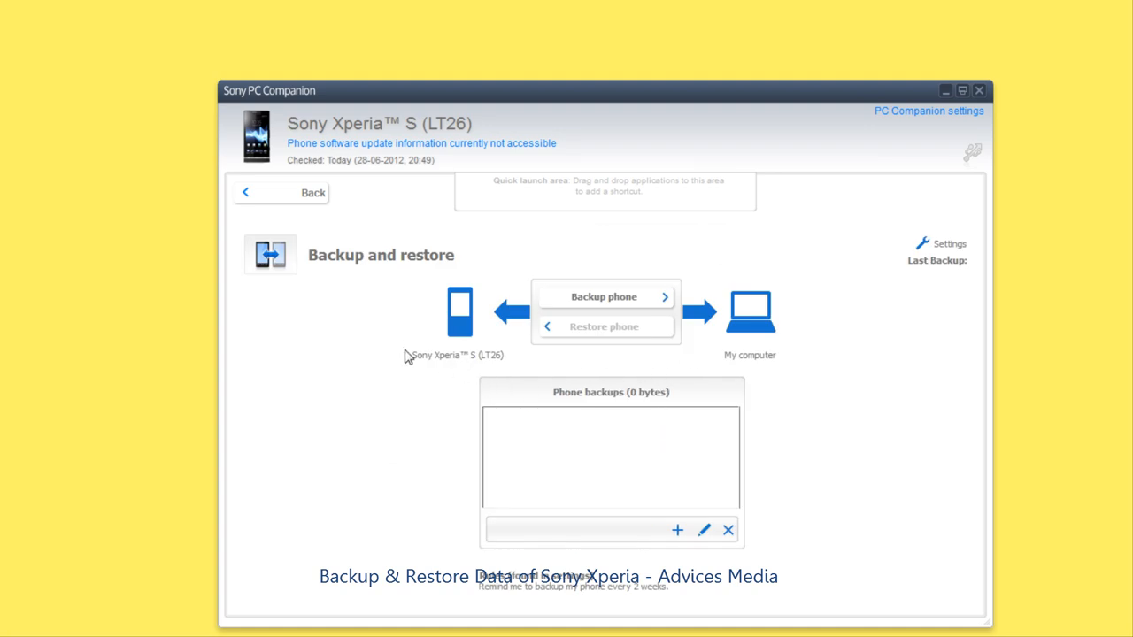
mouse_move(775, 200)
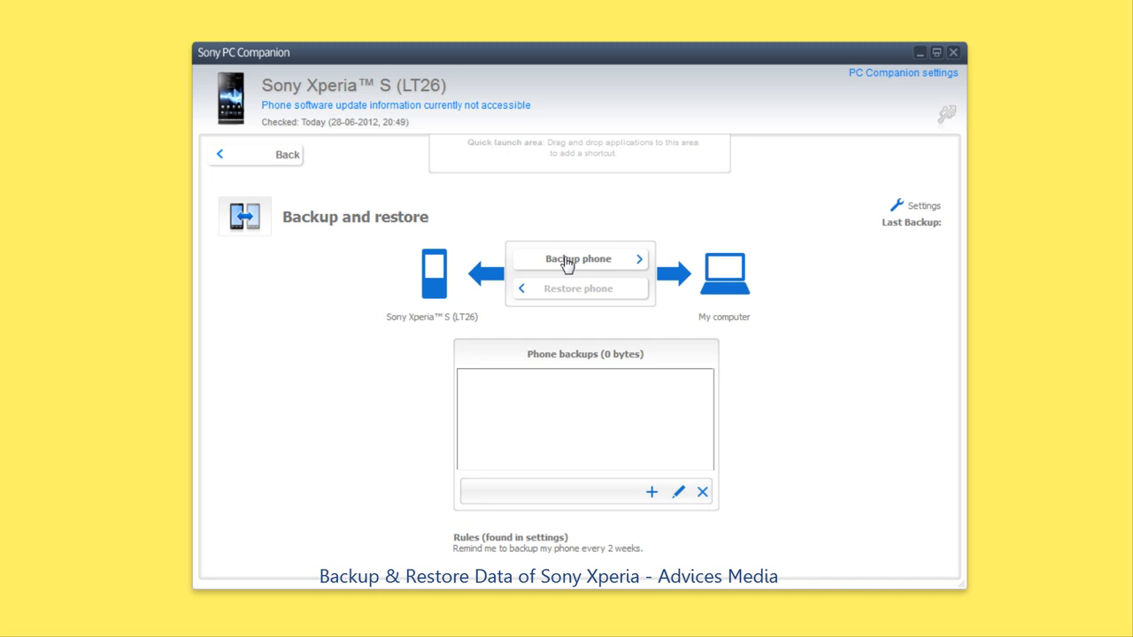
mouse_move(718, 306)
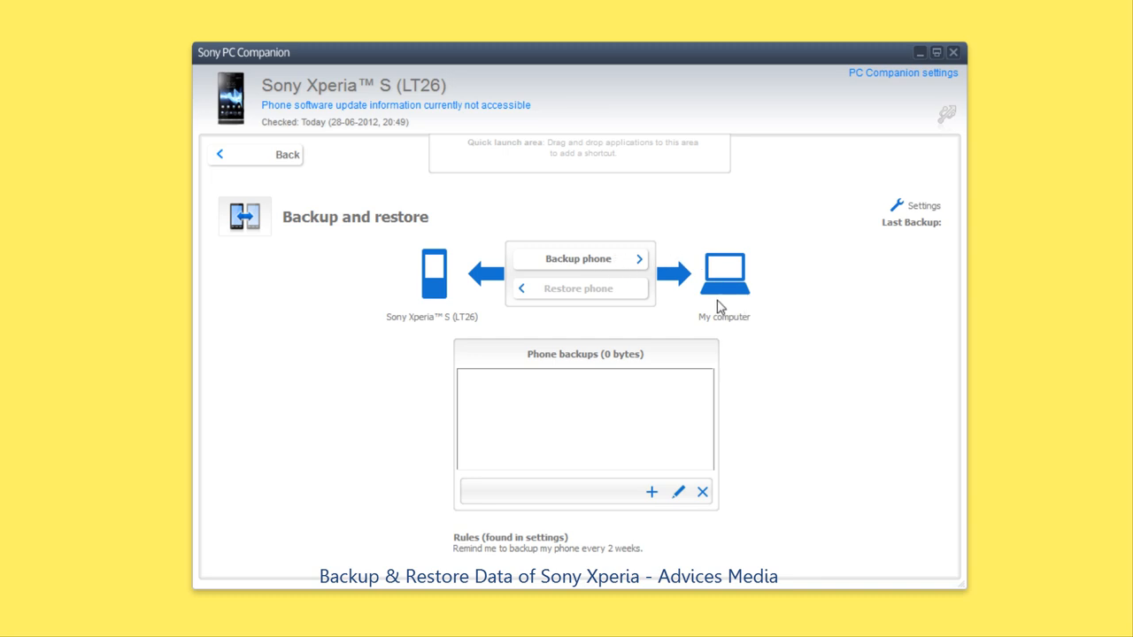
mouse_move(576, 397)
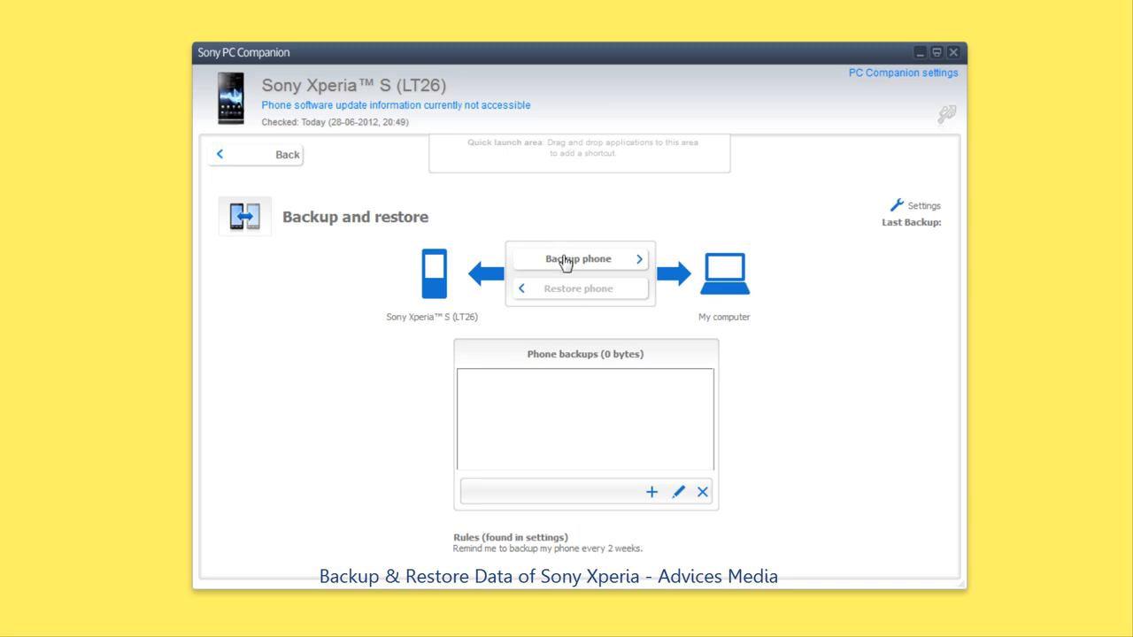
Begin a phone backup and untick Music, Videos and Photos so only contacts, messages, bookmarks, settings and other remain.
click(577, 259)
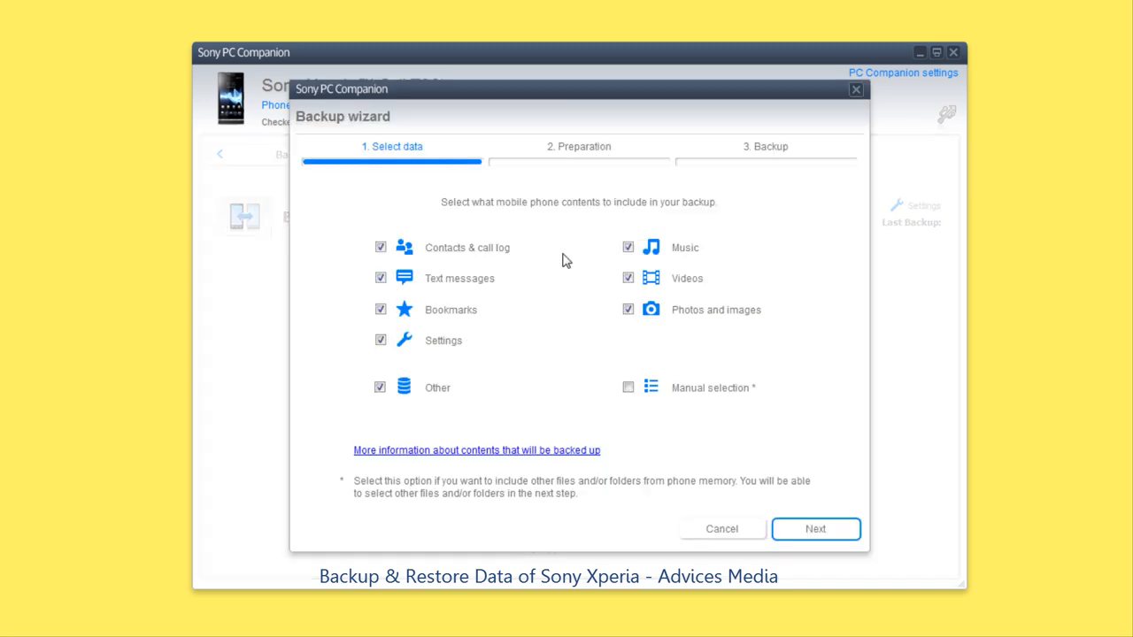
mouse_move(531, 331)
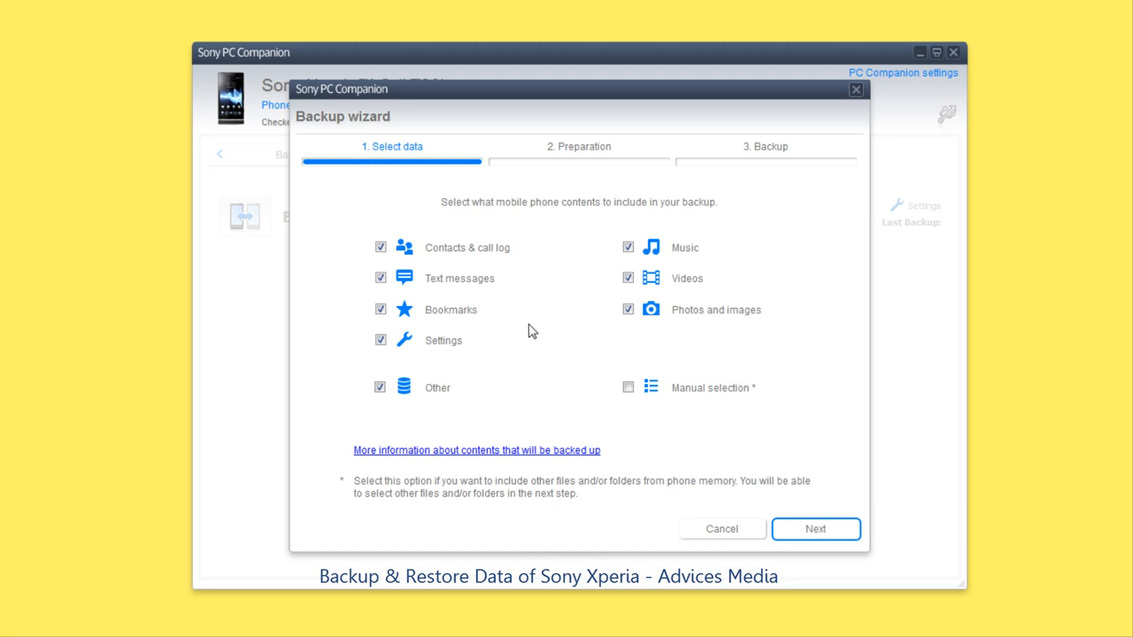
click(626, 278)
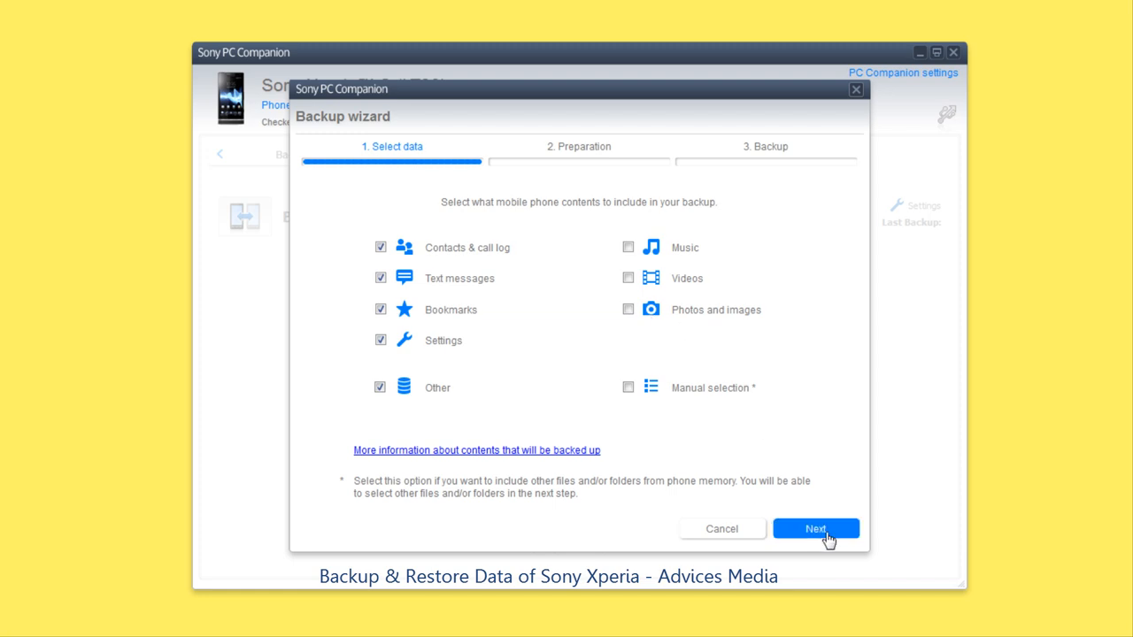
Advance to the Preparation step naming the backup Sony Xperia S (LT26), needing 100 KB.
click(814, 527)
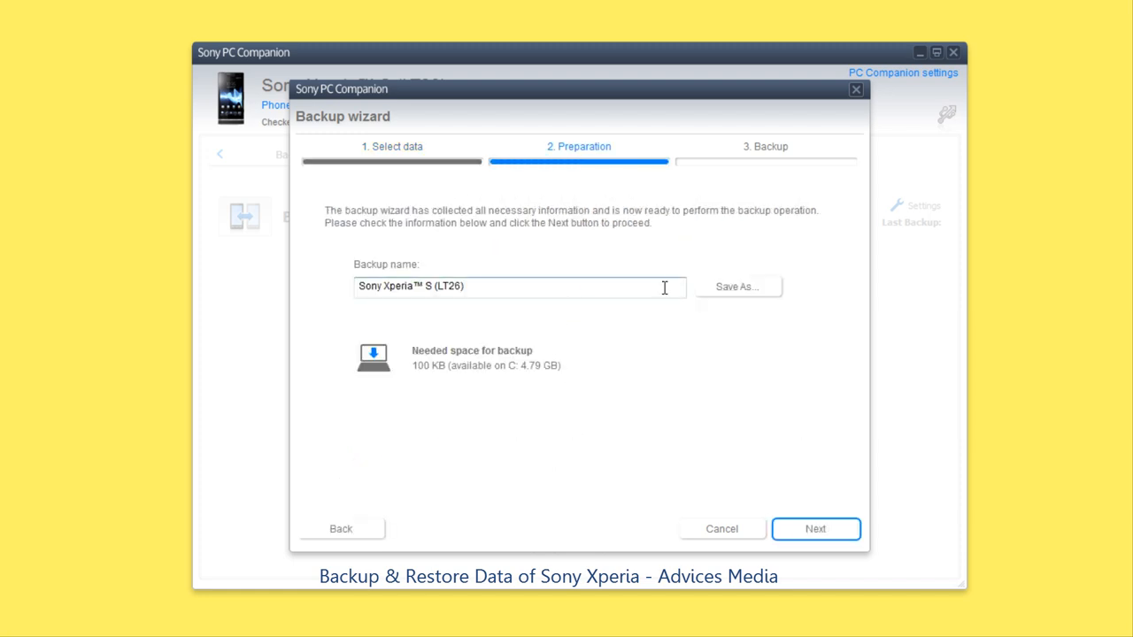
mouse_move(415, 370)
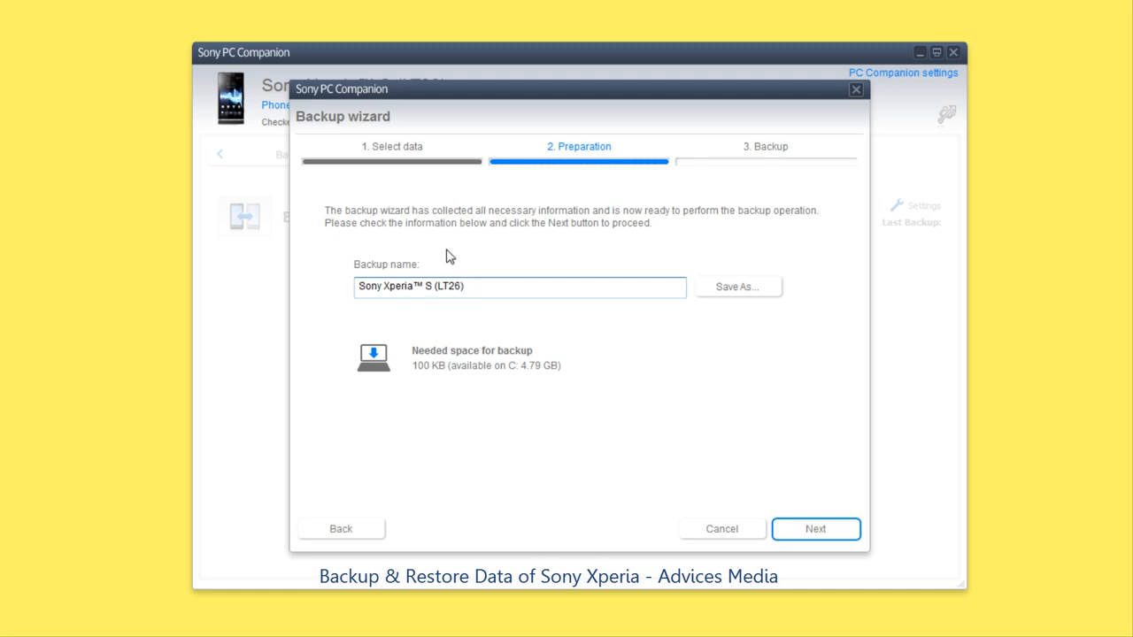
mouse_move(814, 527)
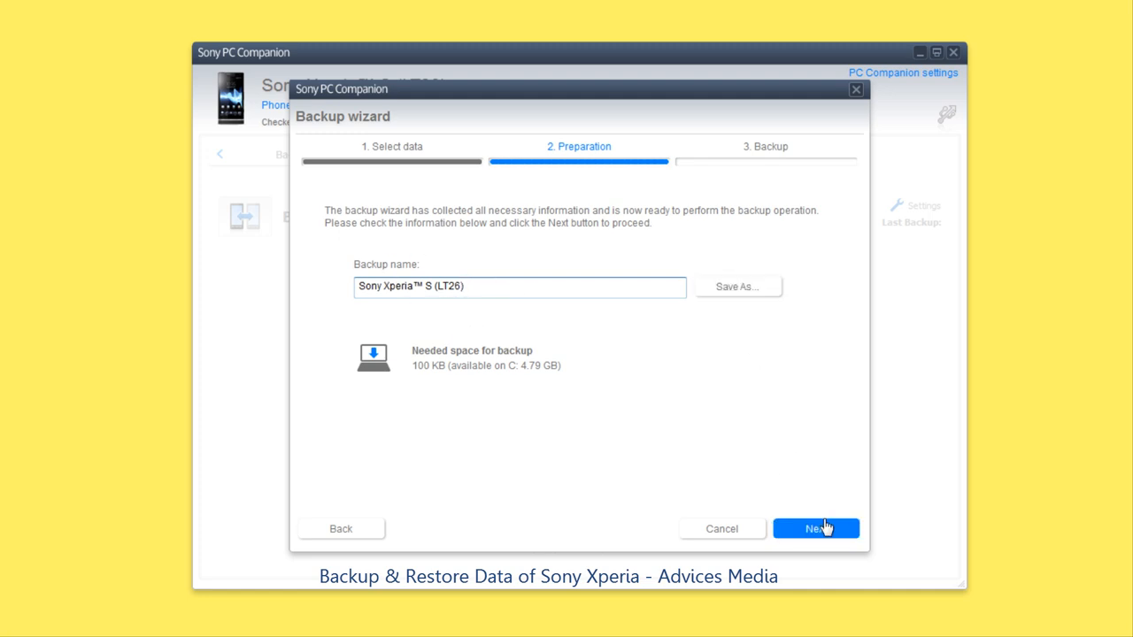
Run the backup so the wizard reports it completed with its content summary.
click(814, 528)
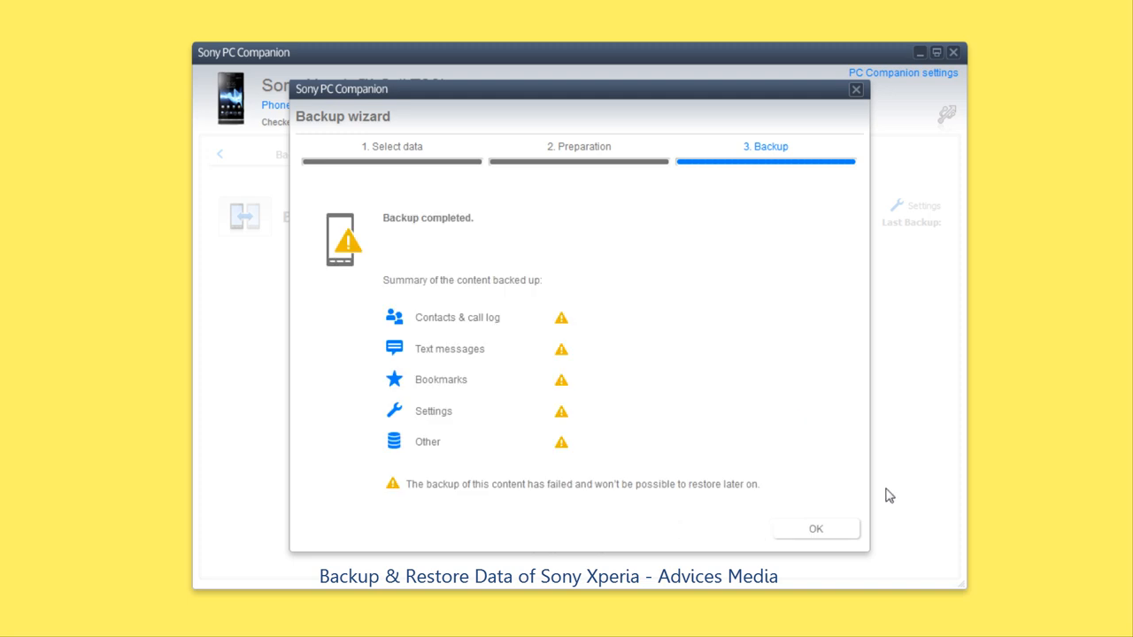
mouse_move(863, 443)
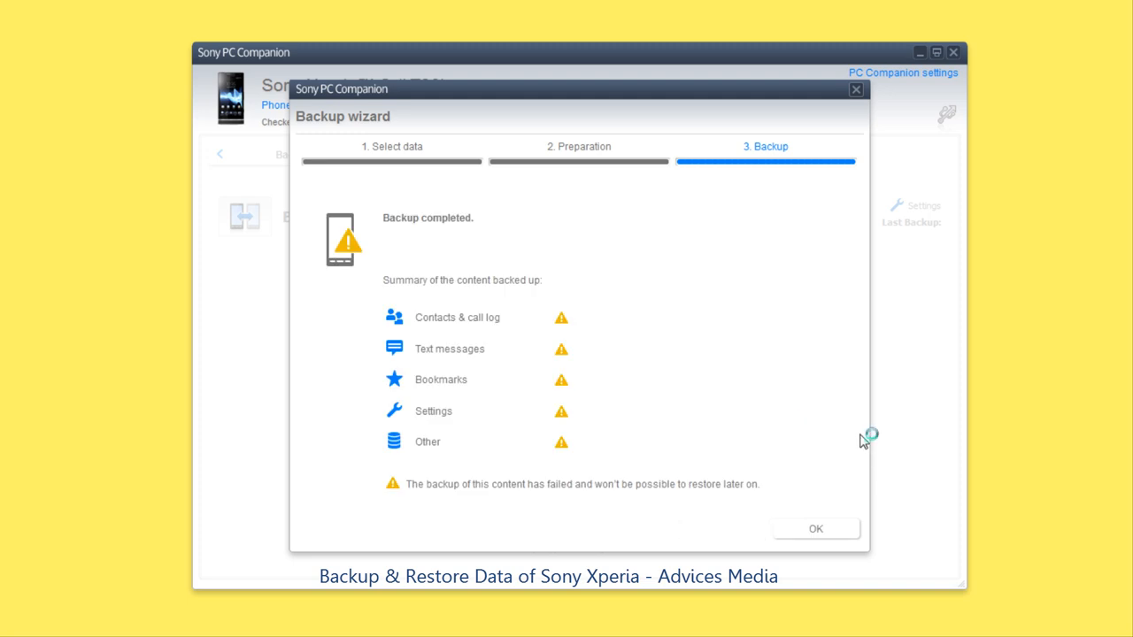
mouse_move(548, 372)
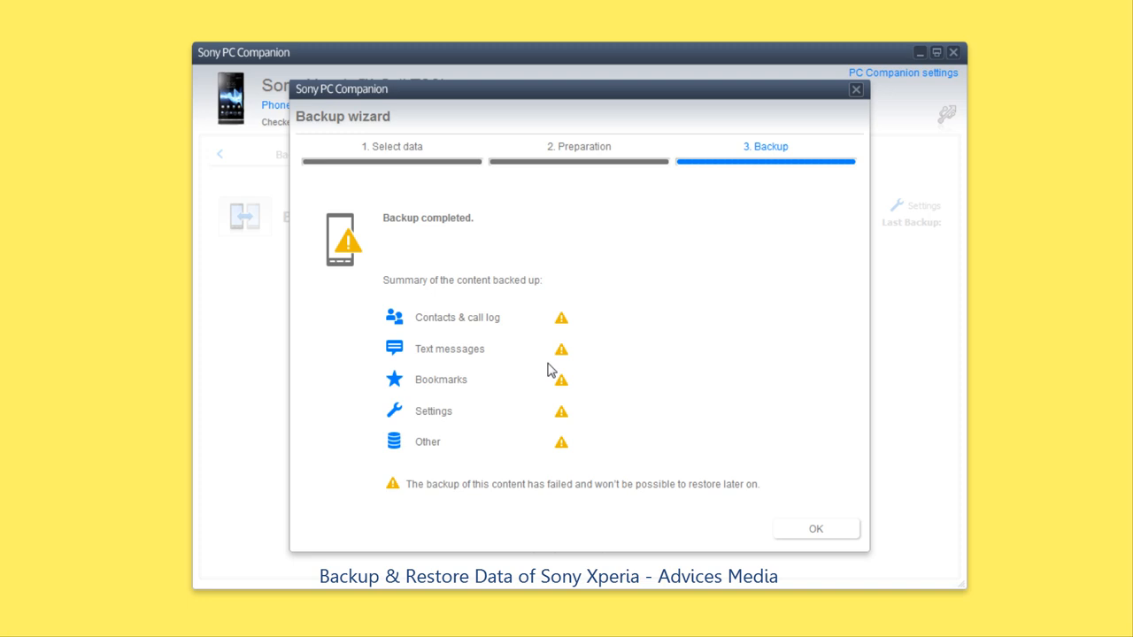
Dismiss the completed summary and select the new Sony Xperia S (LT26) backup in Phone backups.
click(814, 527)
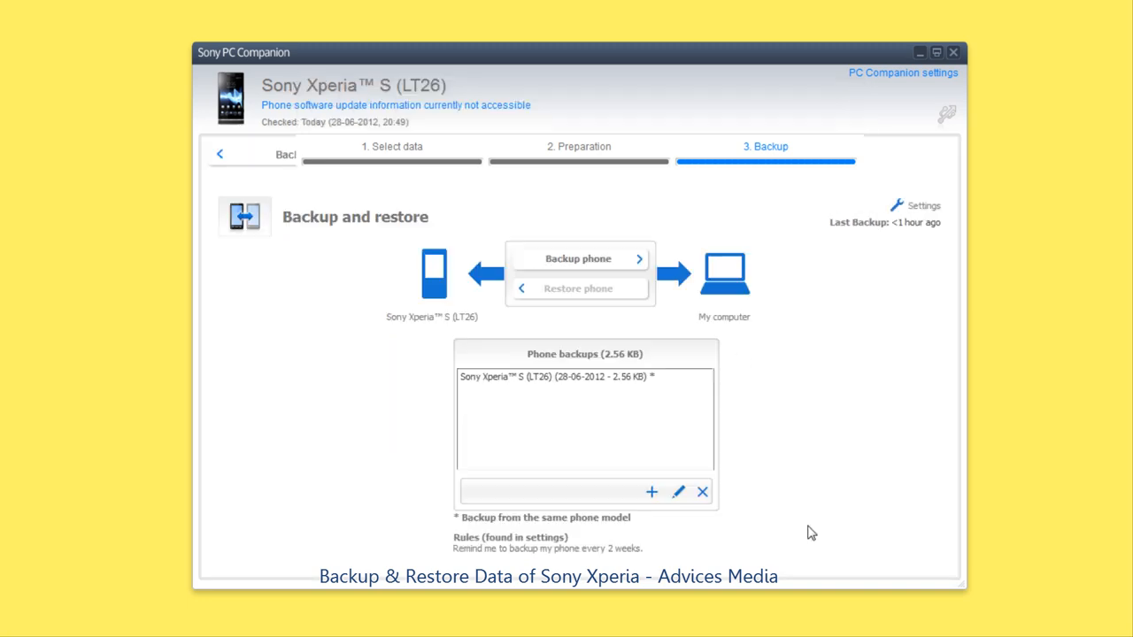
mouse_move(579, 259)
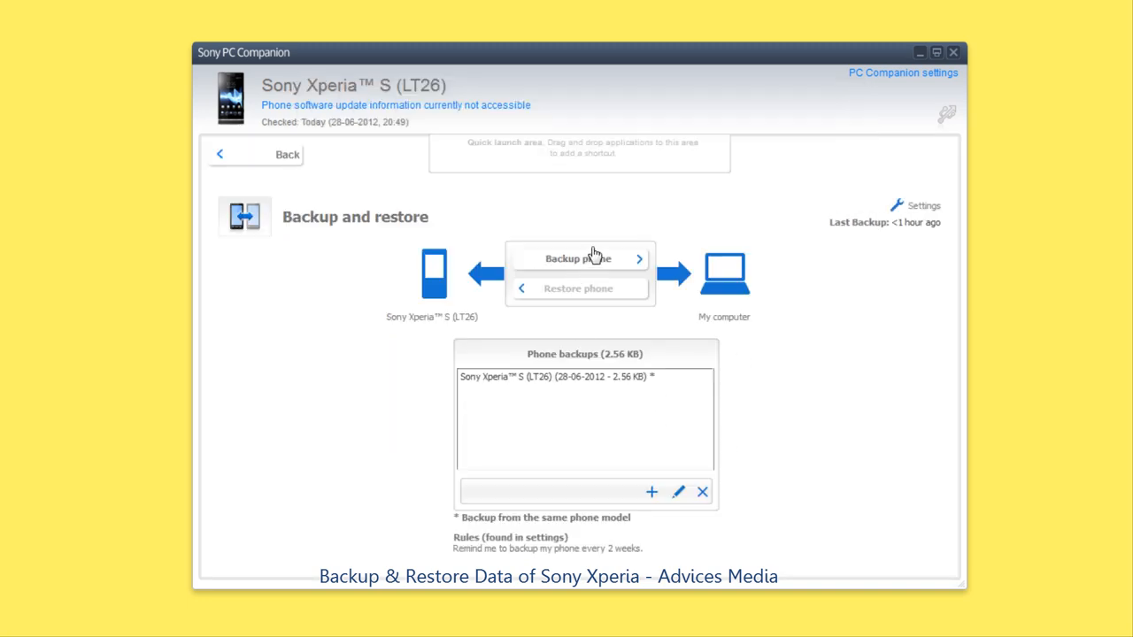
mouse_move(789, 408)
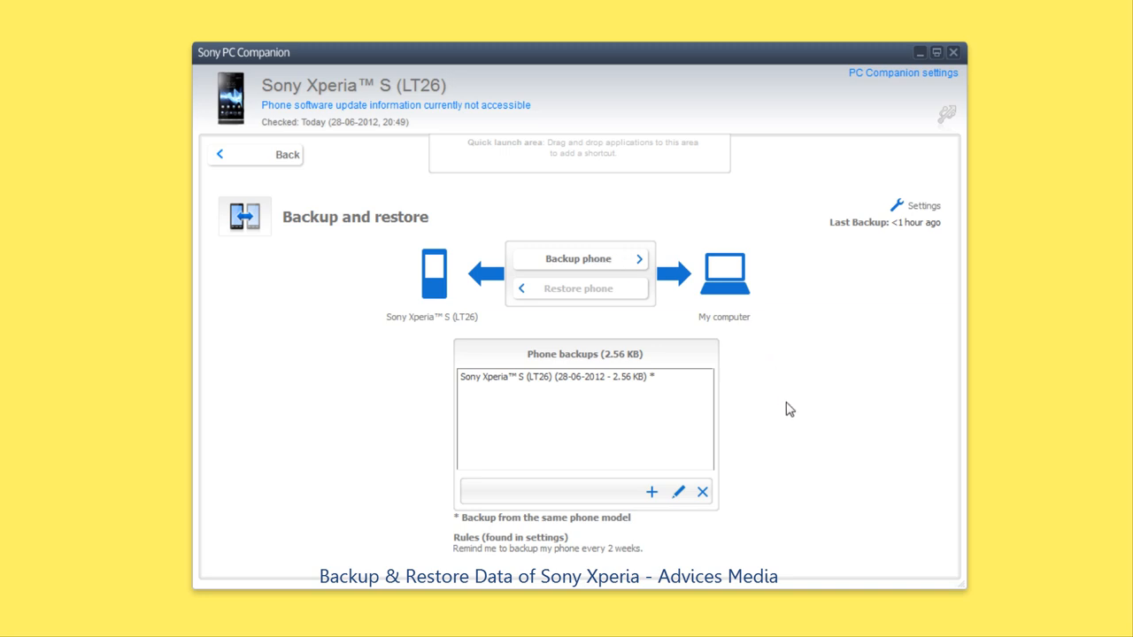
click(584, 375)
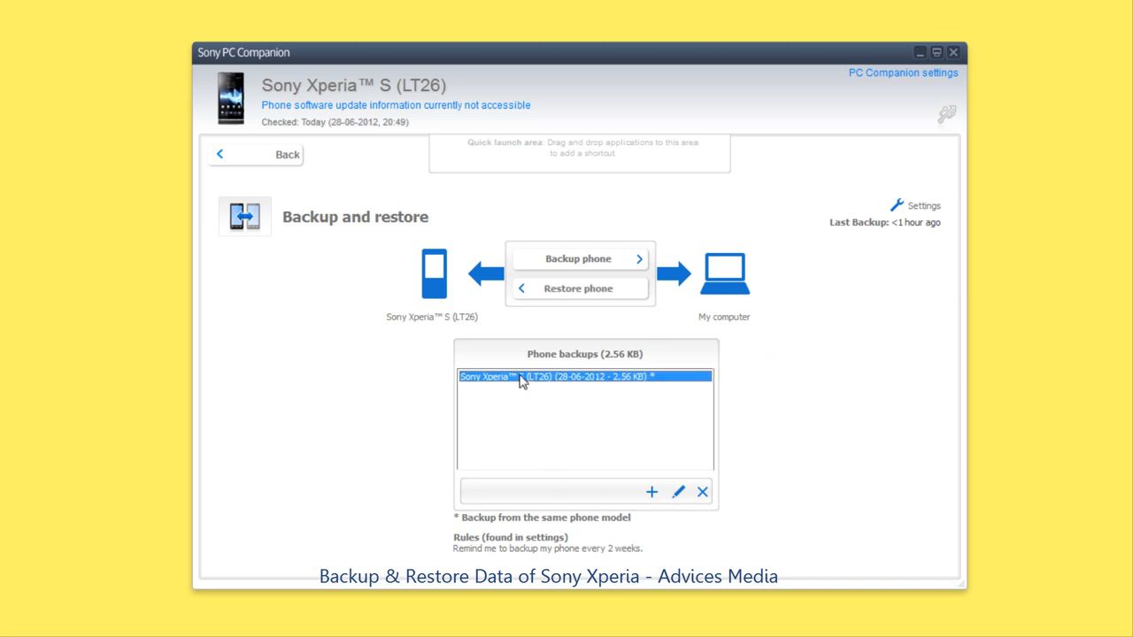
mouse_move(676, 505)
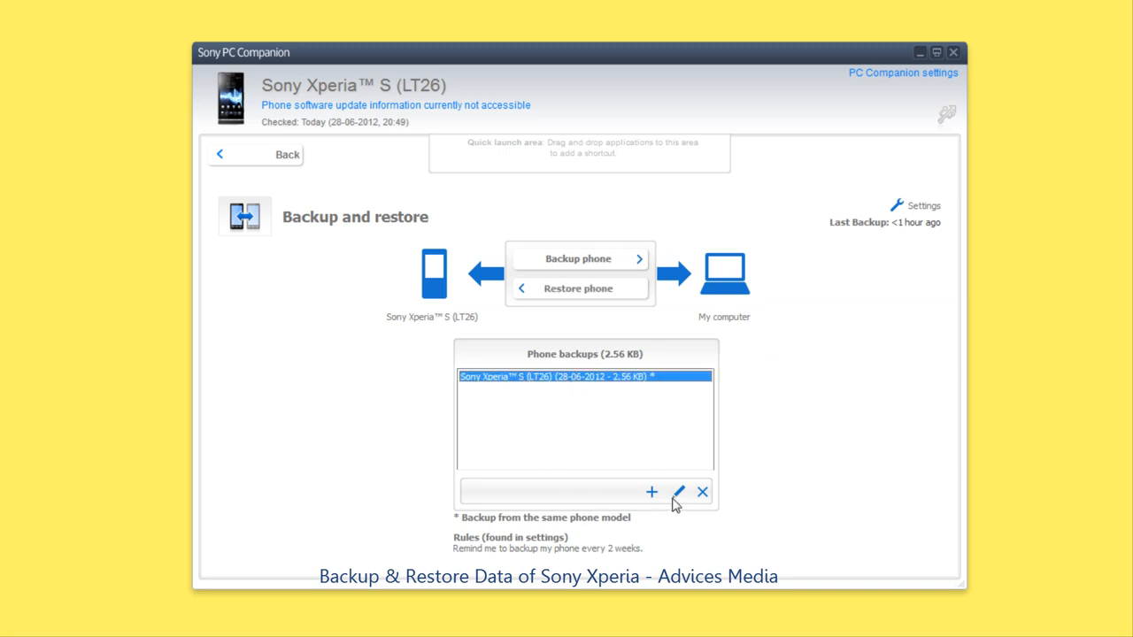
View the backup's properties and confirm its .dbk file in the backups folder in Explorer.
click(676, 492)
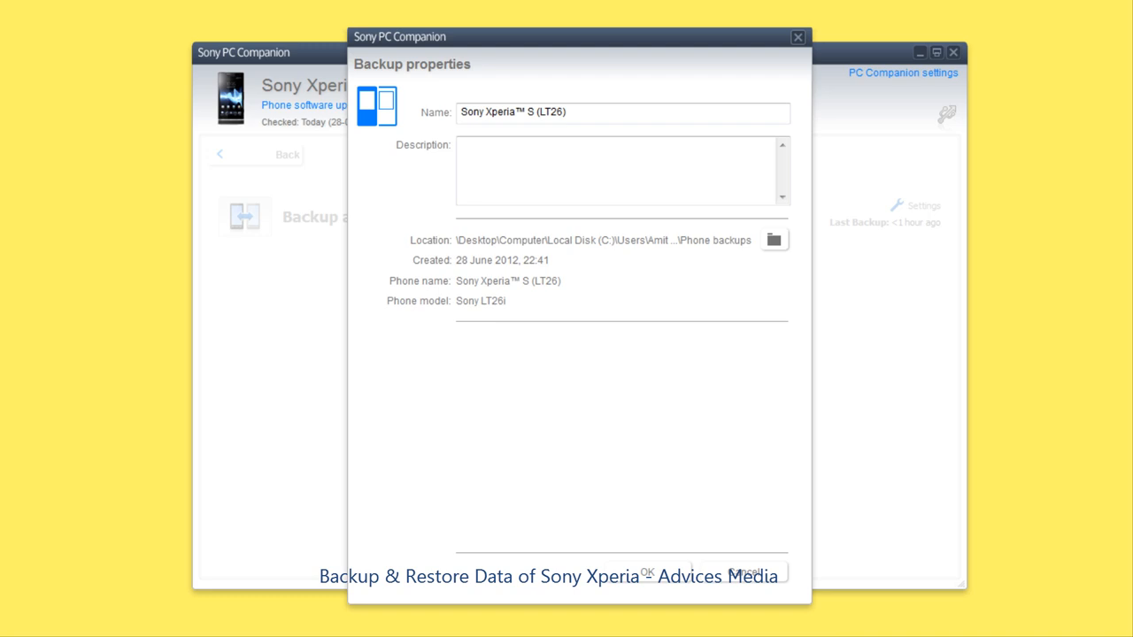
click(772, 241)
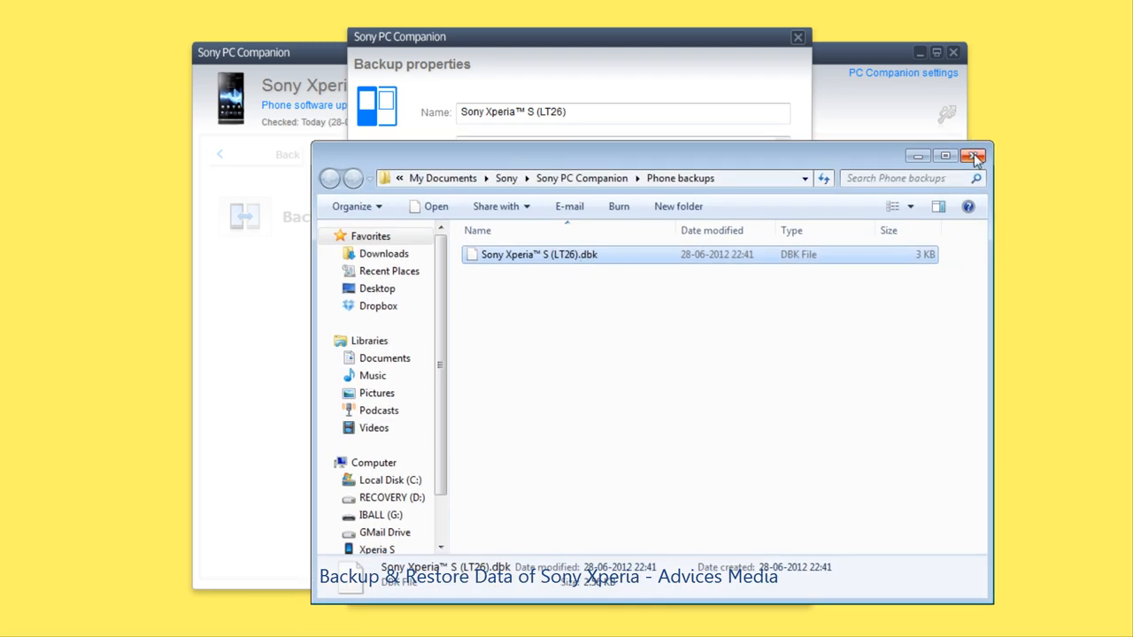
click(973, 156)
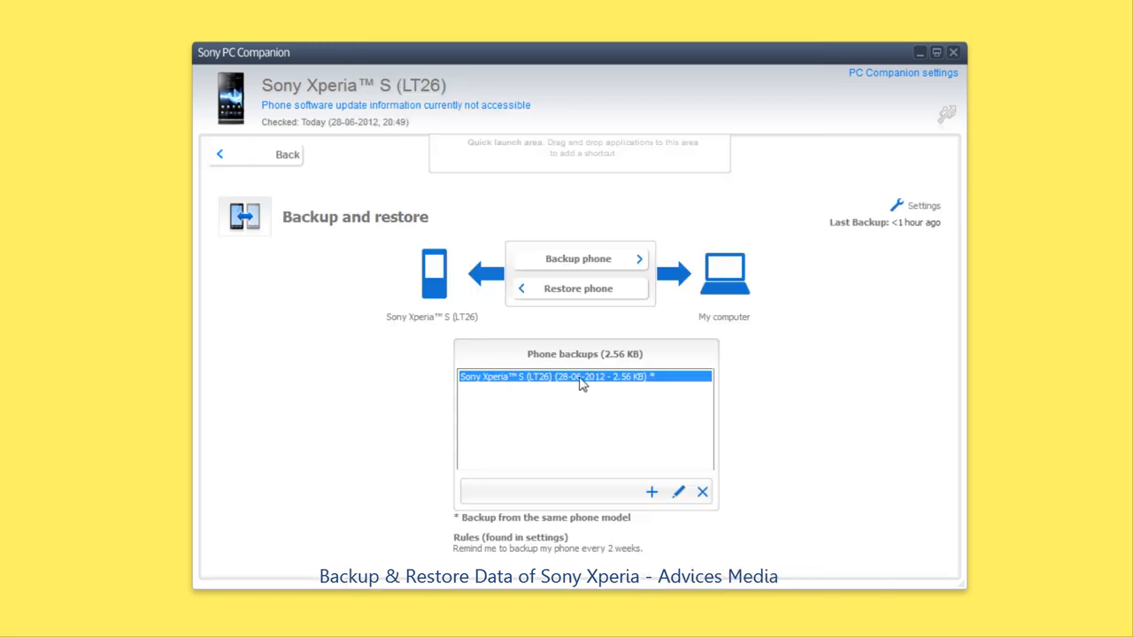
mouse_move(579, 425)
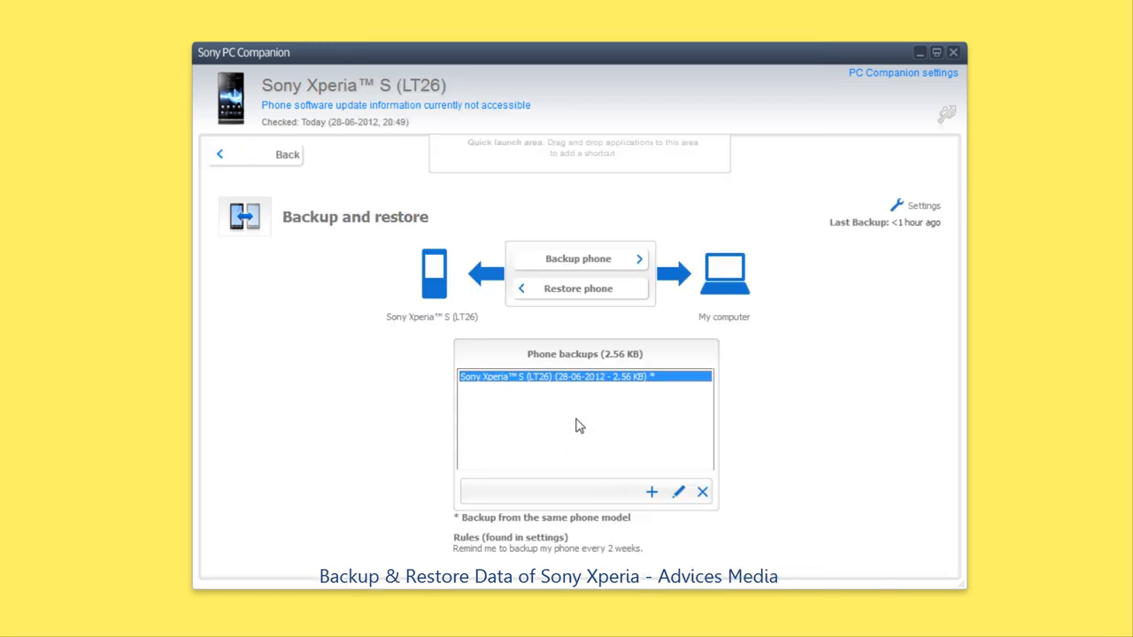
mouse_move(566, 291)
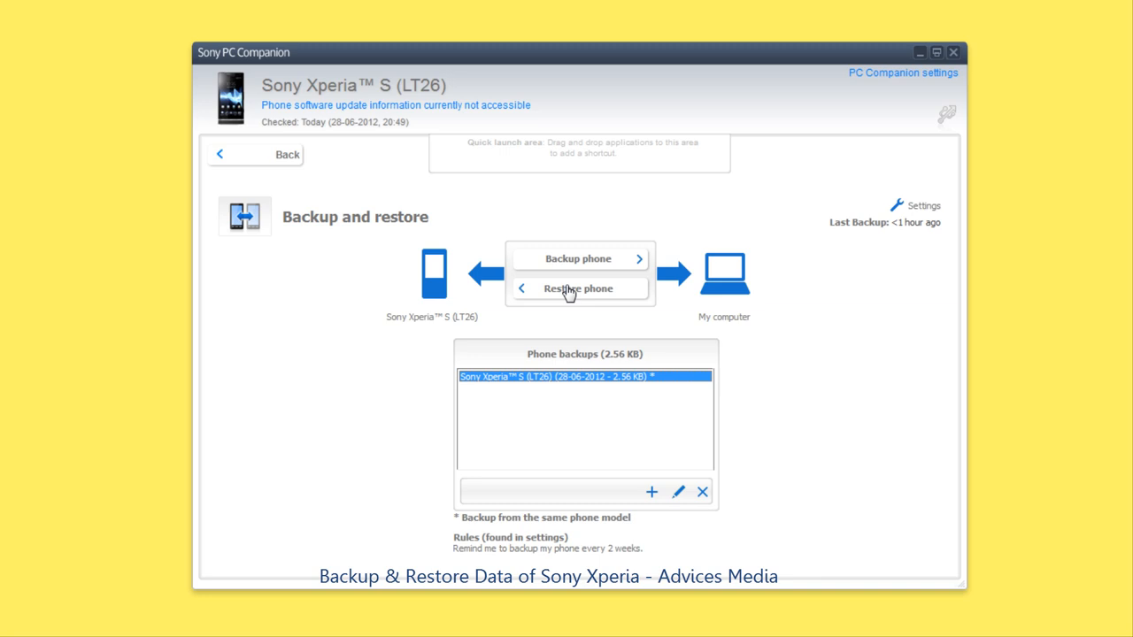
mouse_move(567, 294)
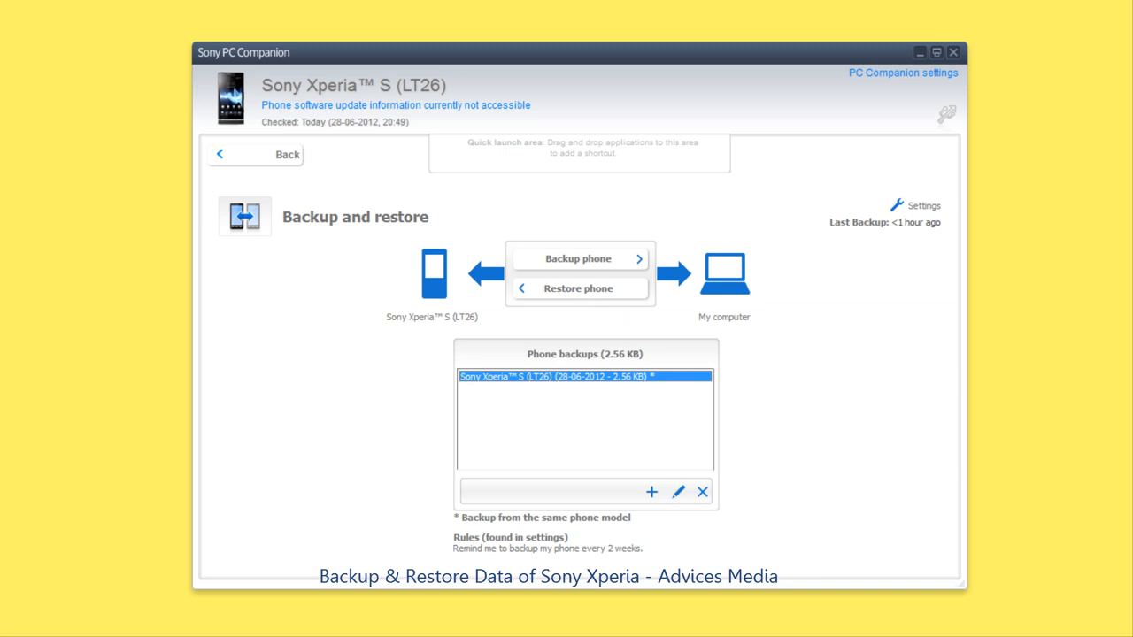